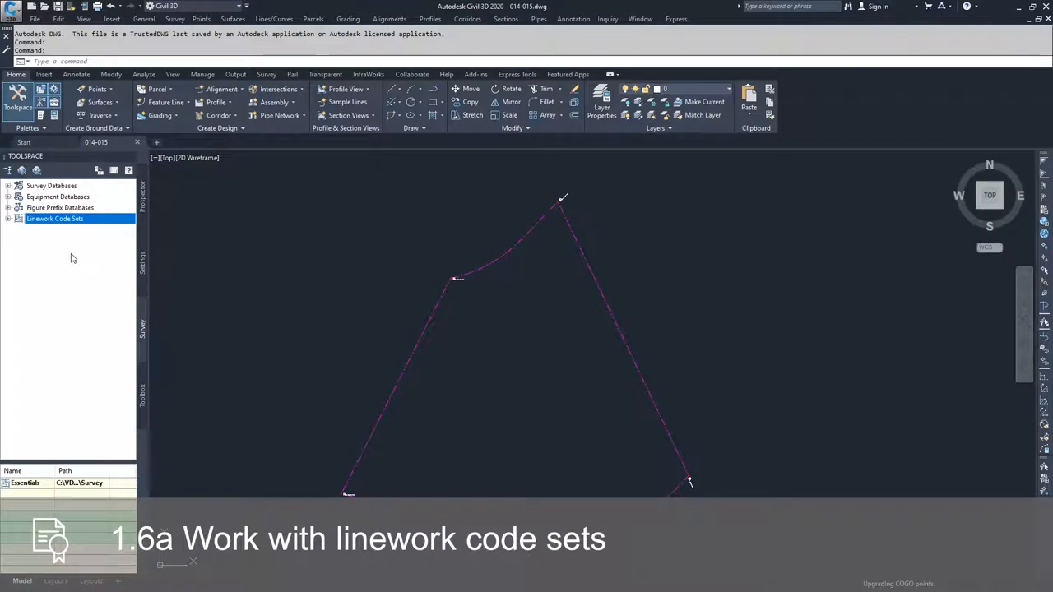
mouse_move(33, 246)
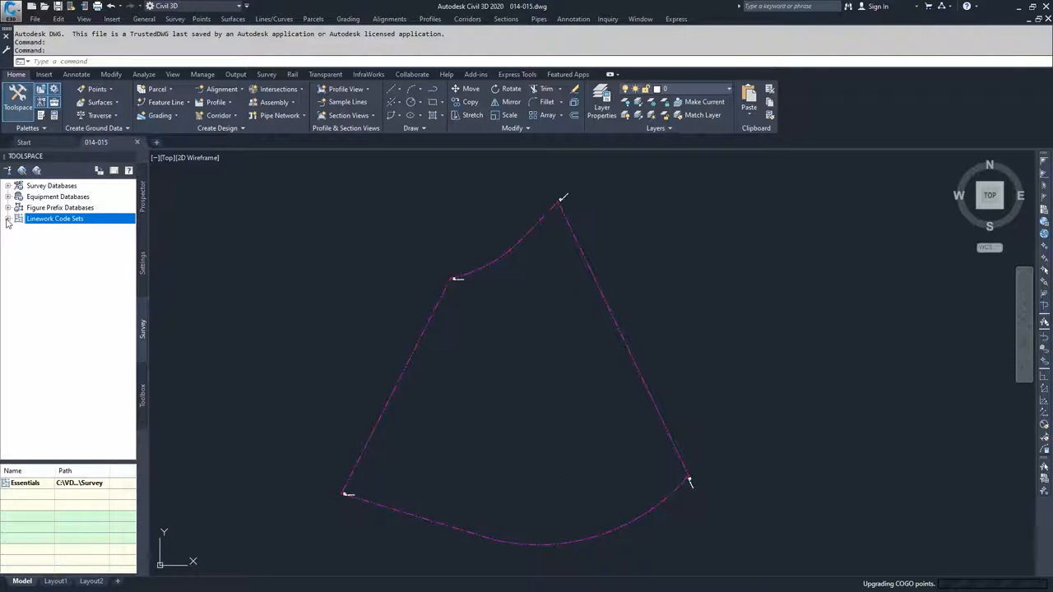
- Expand Linework Code Sets and bring up the Essentials code set's shortcut menu
left_click(8, 219)
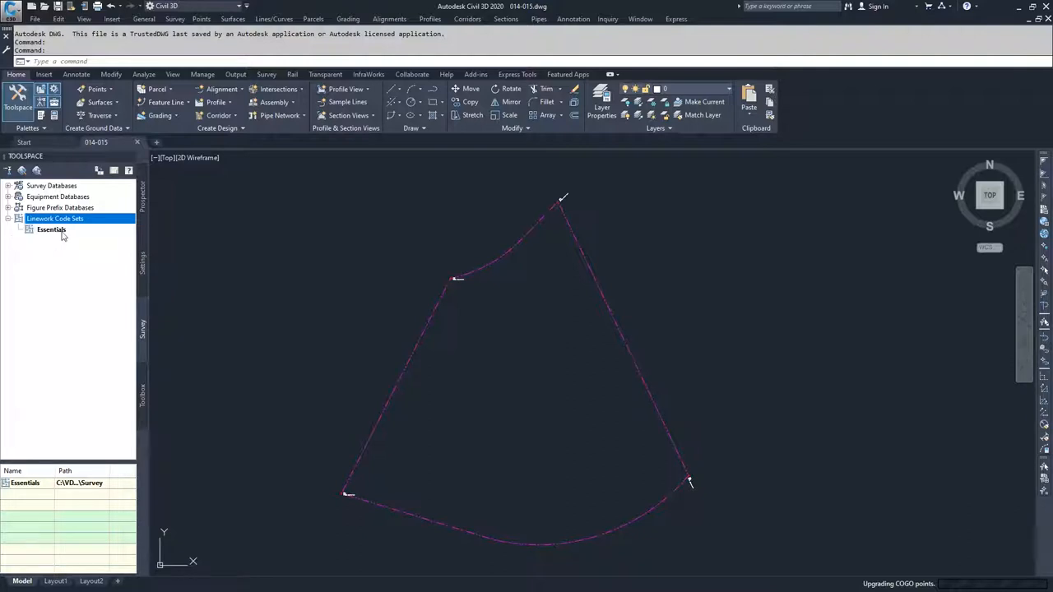
mouse_move(51, 231)
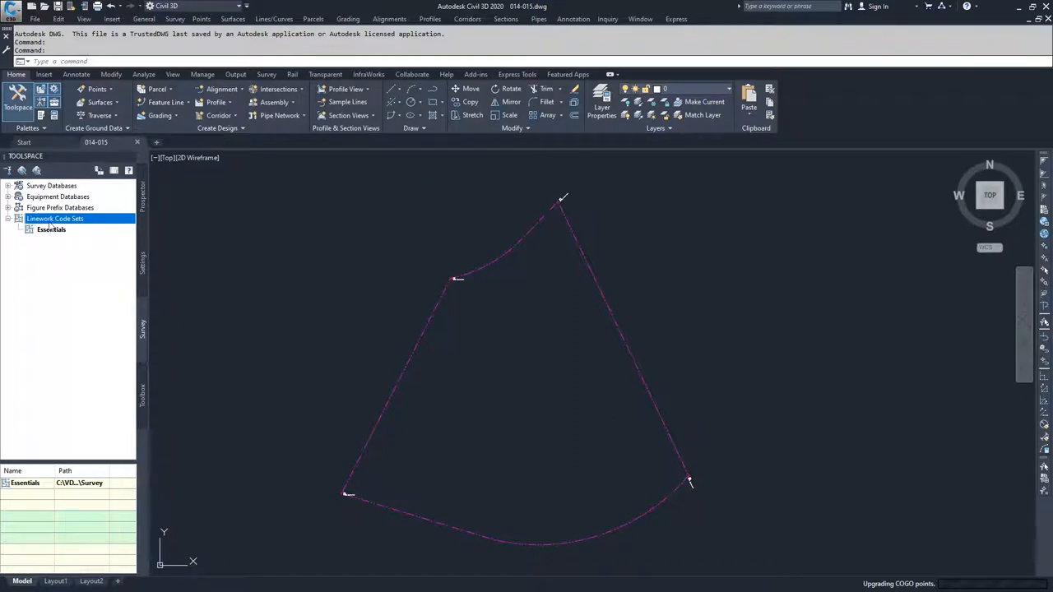
mouse_move(55, 219)
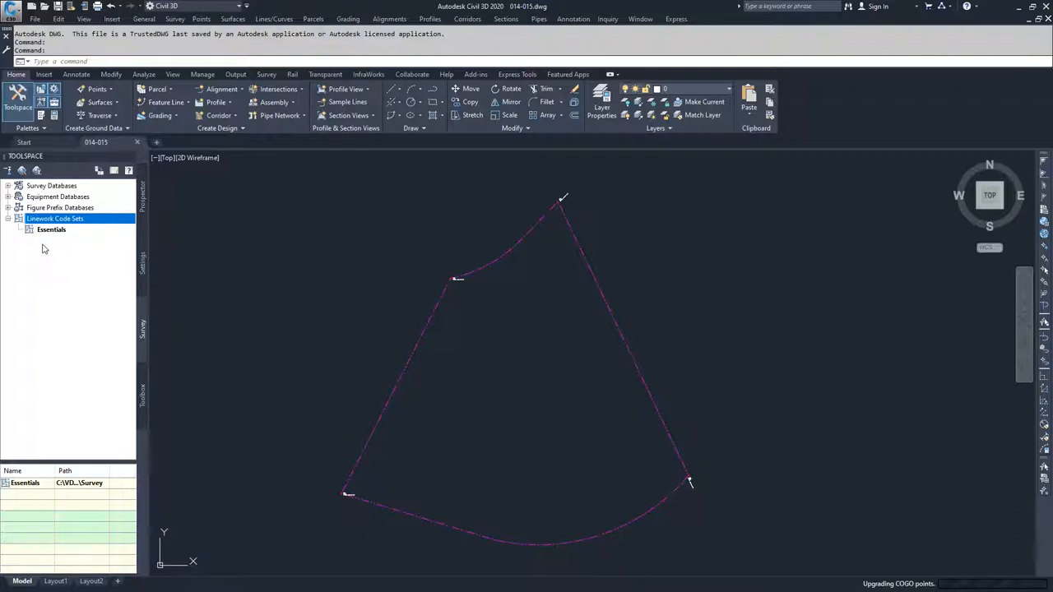
mouse_move(47, 246)
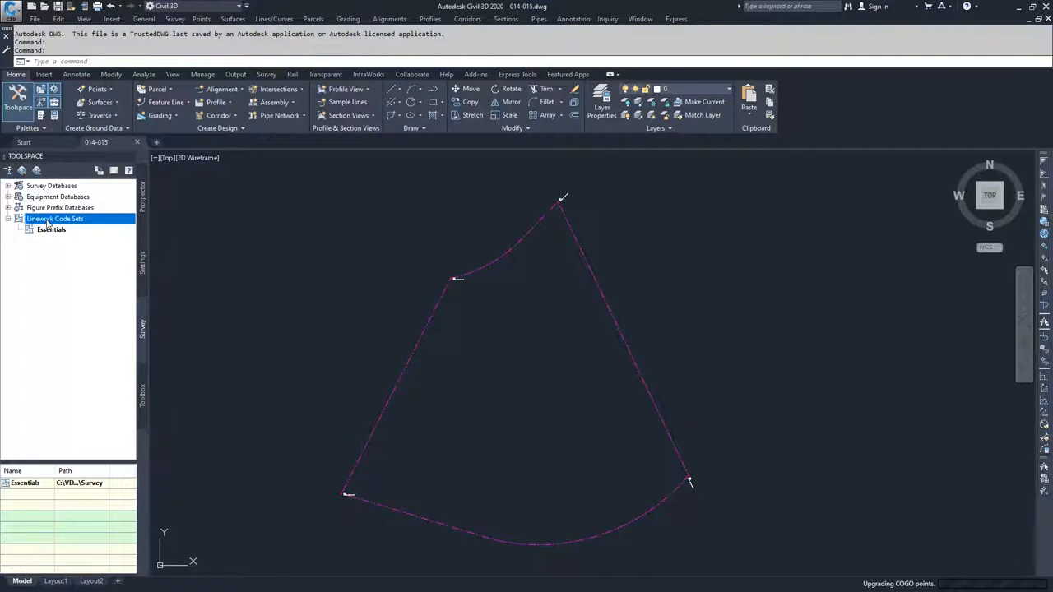
right_click(55, 218)
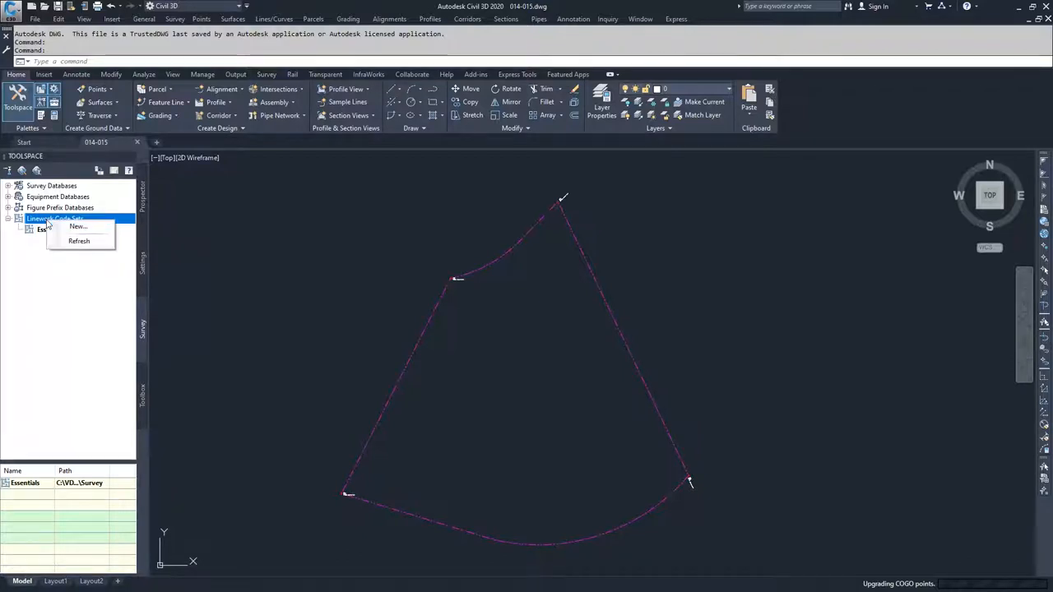
left_click(42, 275)
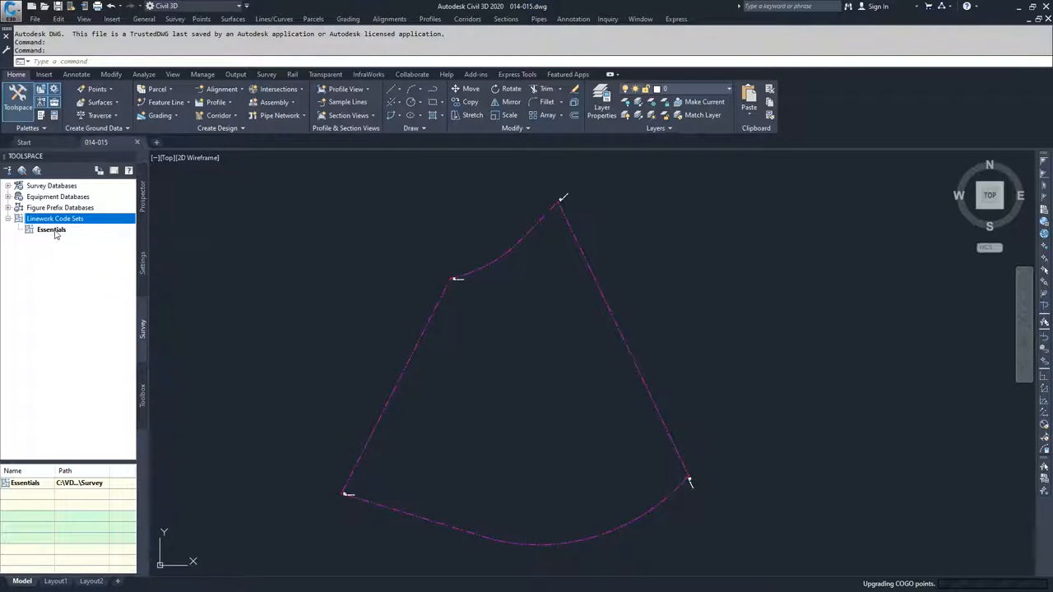
right_click(51, 230)
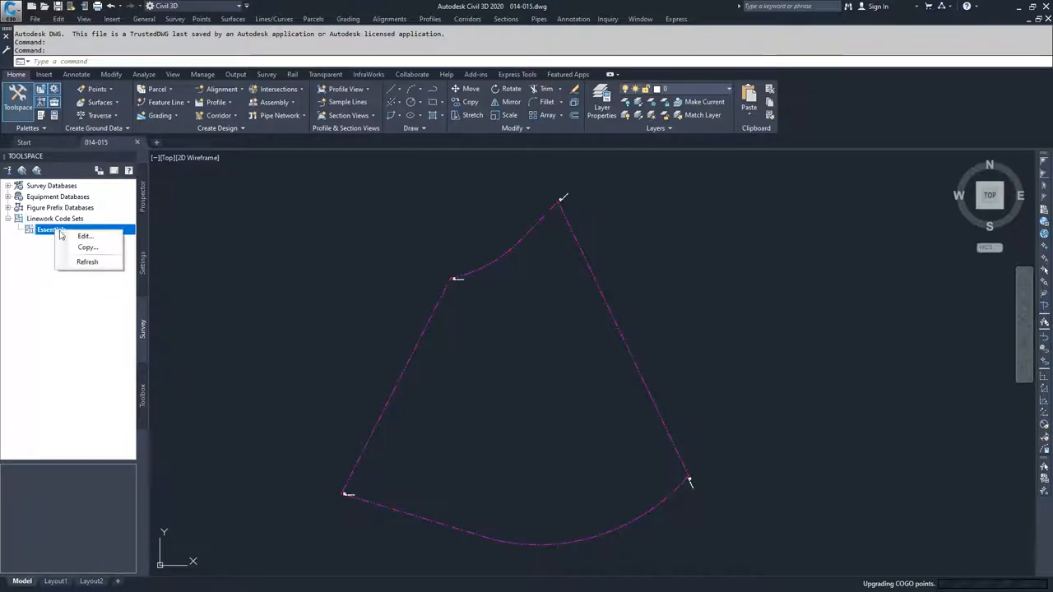
- Edit the Essentials code set and scroll through its coding methods and special codes
left_click(81, 236)
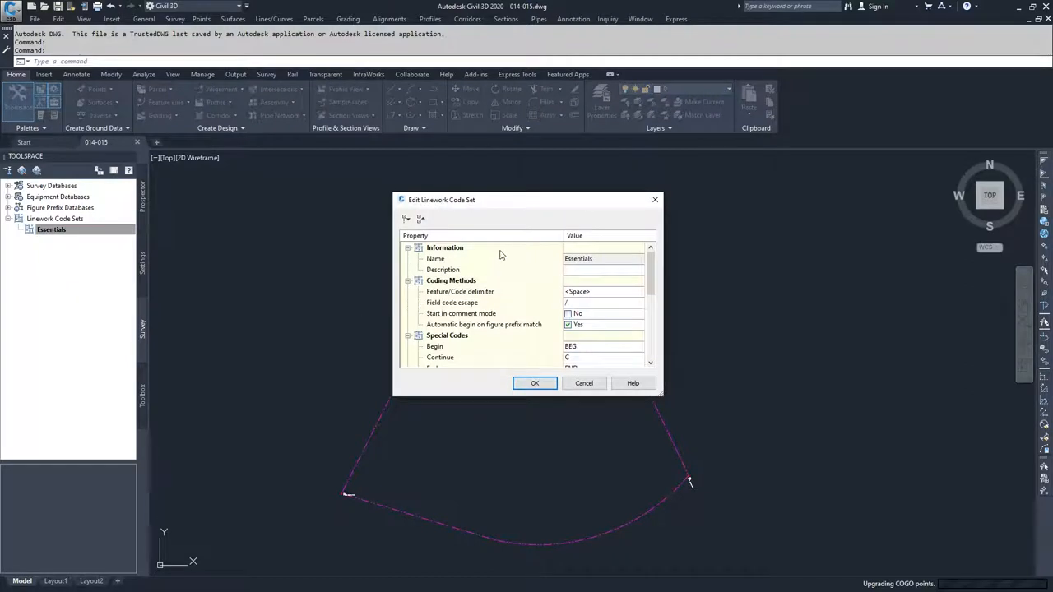
mouse_move(497, 217)
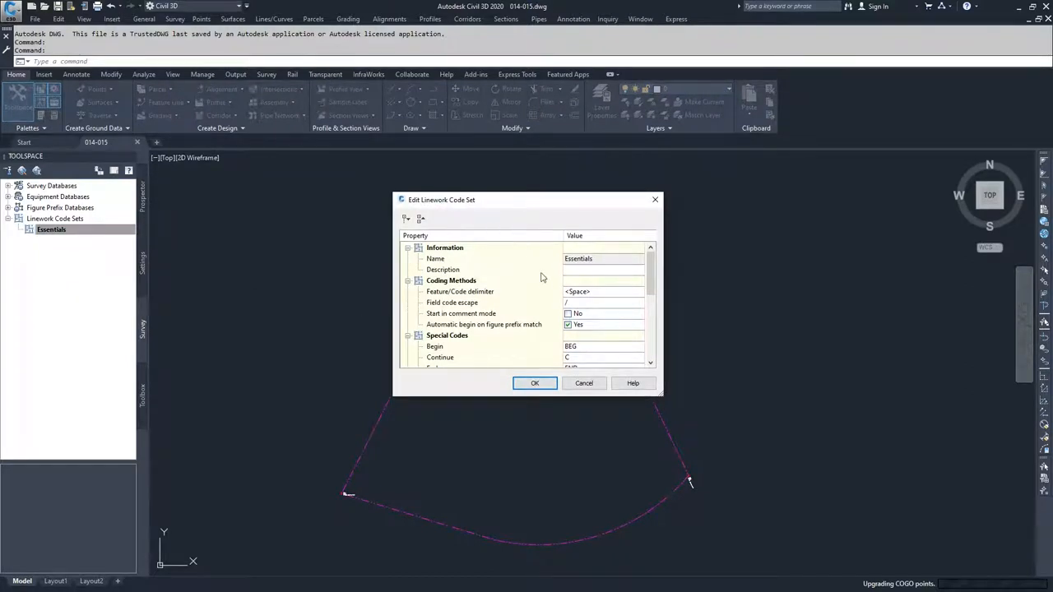
mouse_move(626, 273)
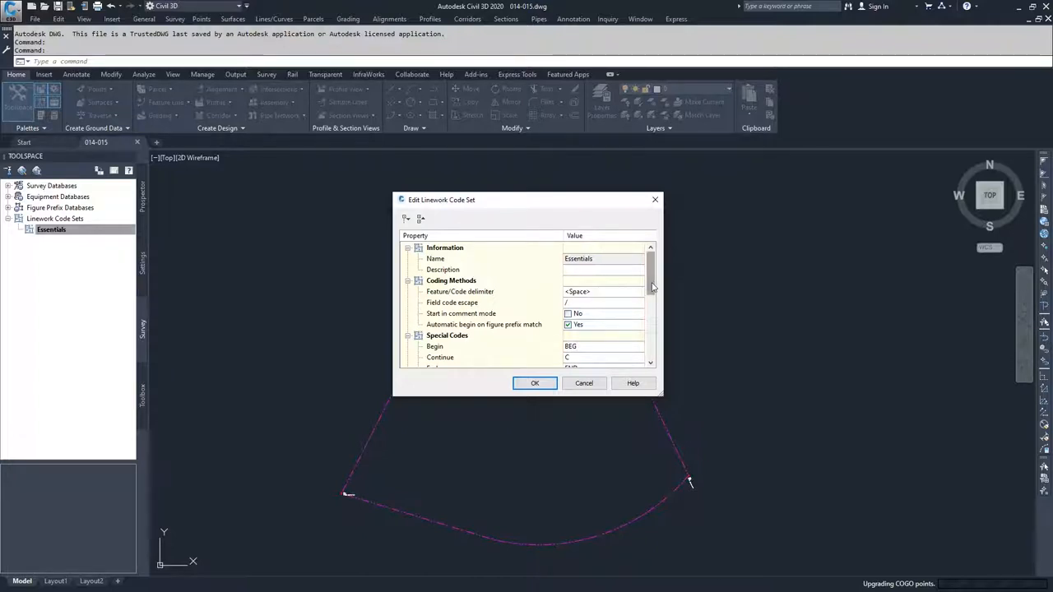
mouse_move(652, 289)
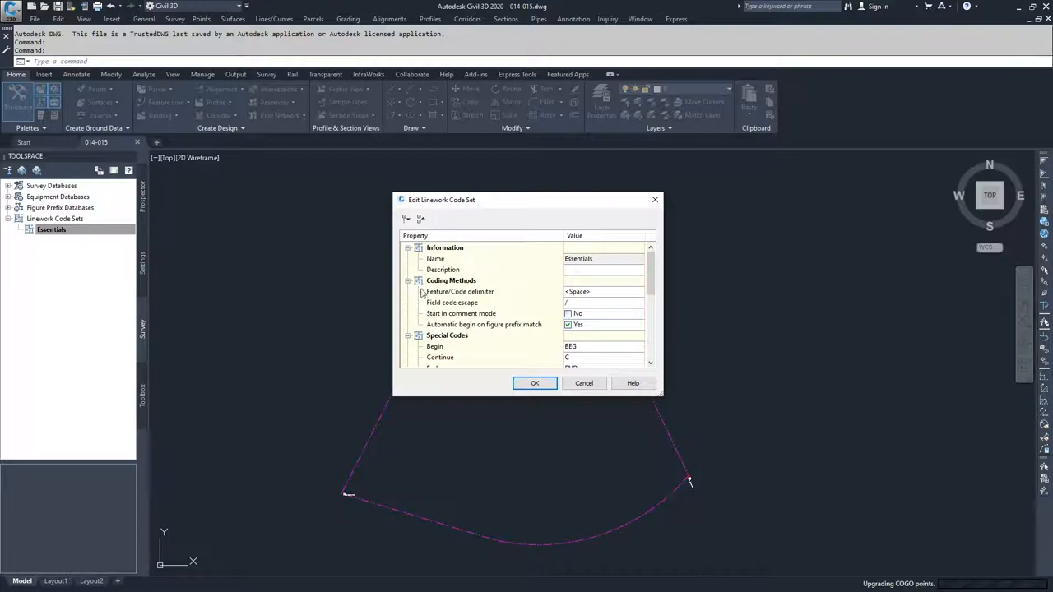
mouse_move(653, 282)
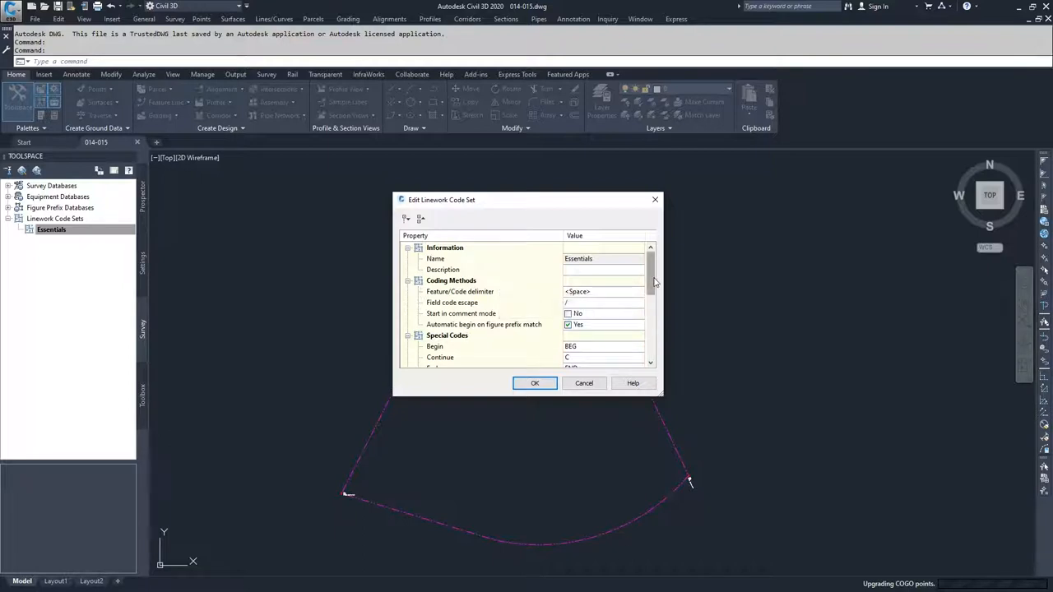
scroll("down", 3)
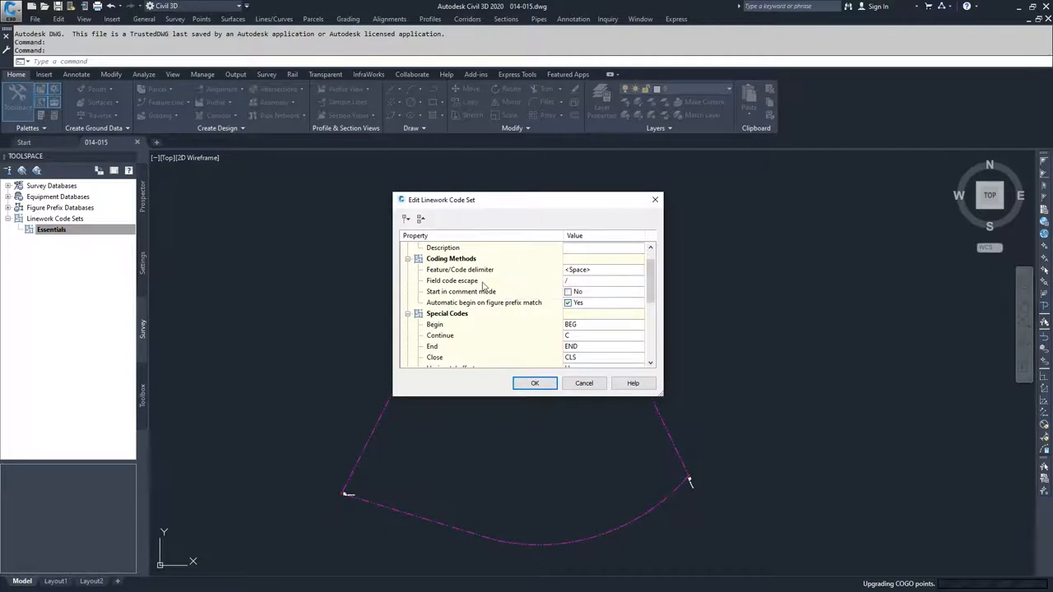
mouse_move(477, 284)
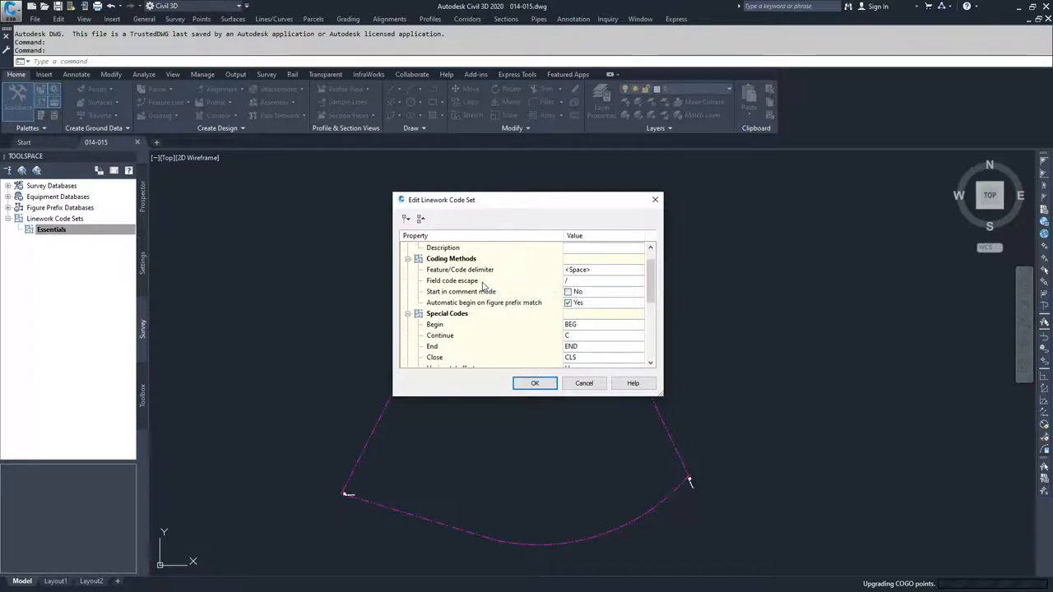
mouse_move(496, 286)
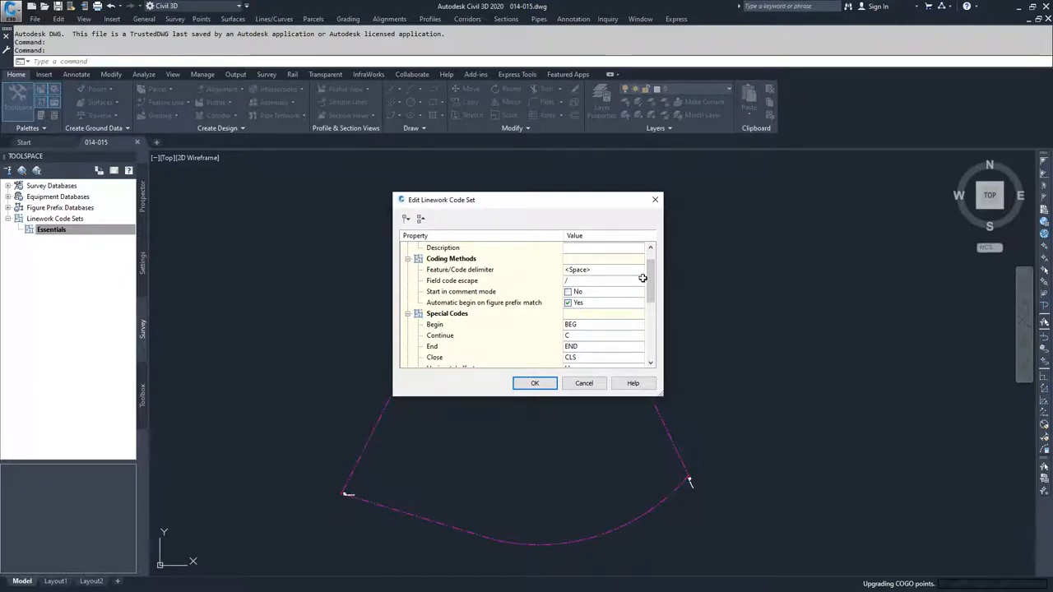
mouse_move(632, 284)
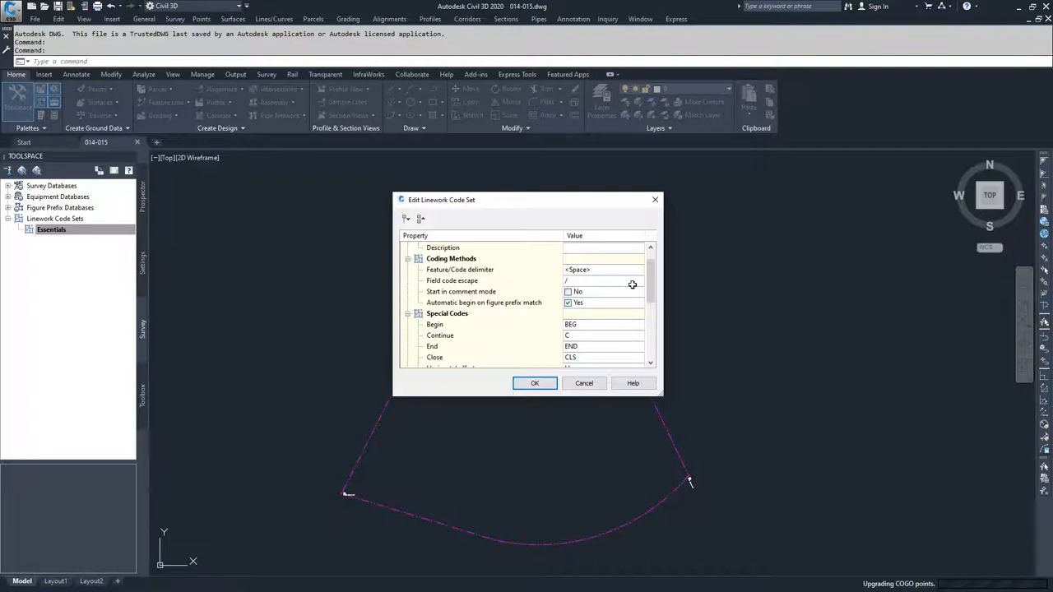
scroll("down", 3)
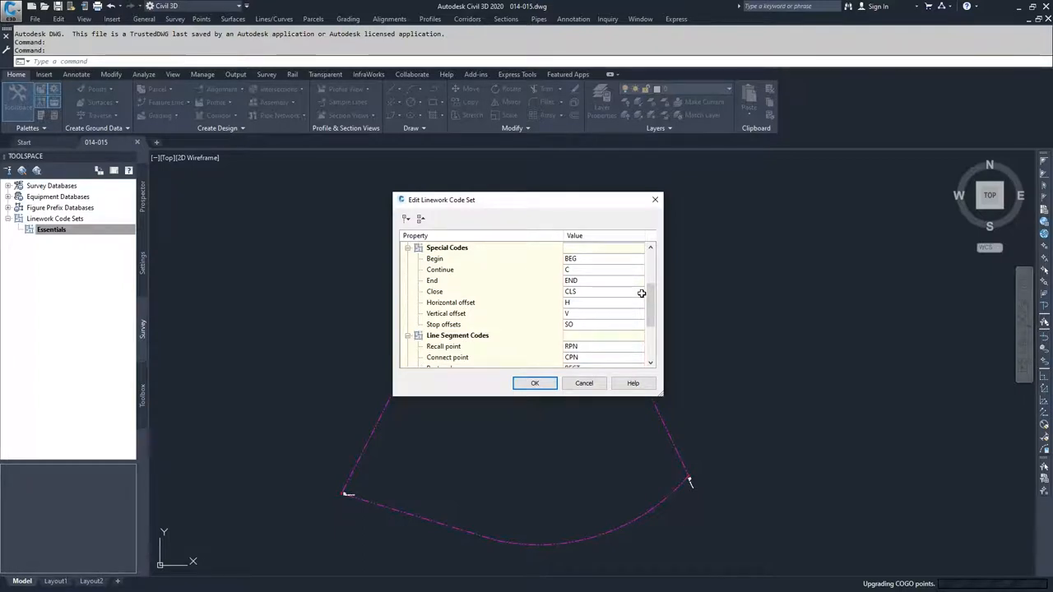
mouse_move(641, 292)
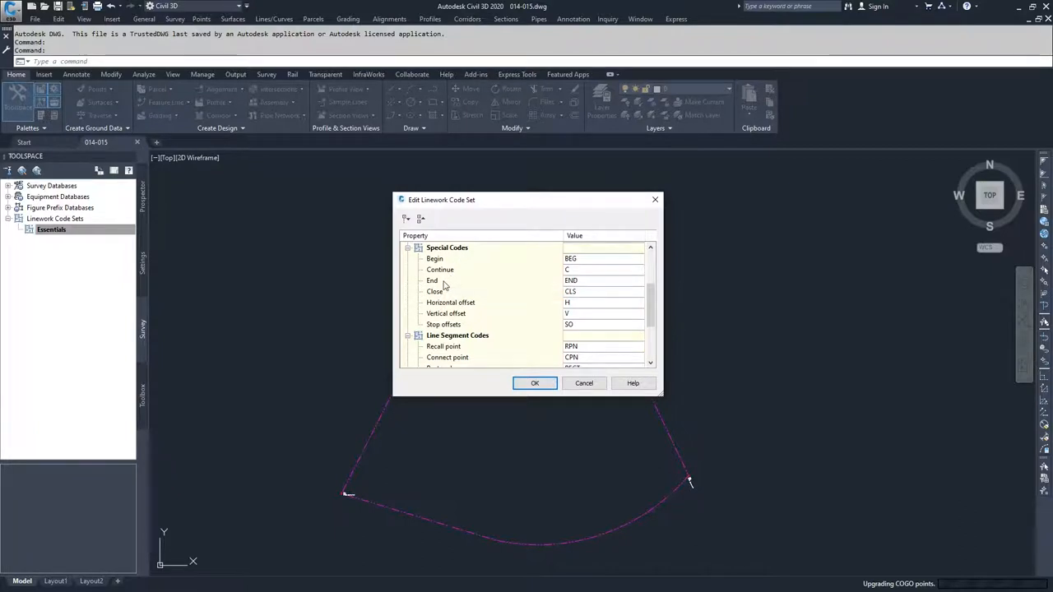
mouse_move(449, 296)
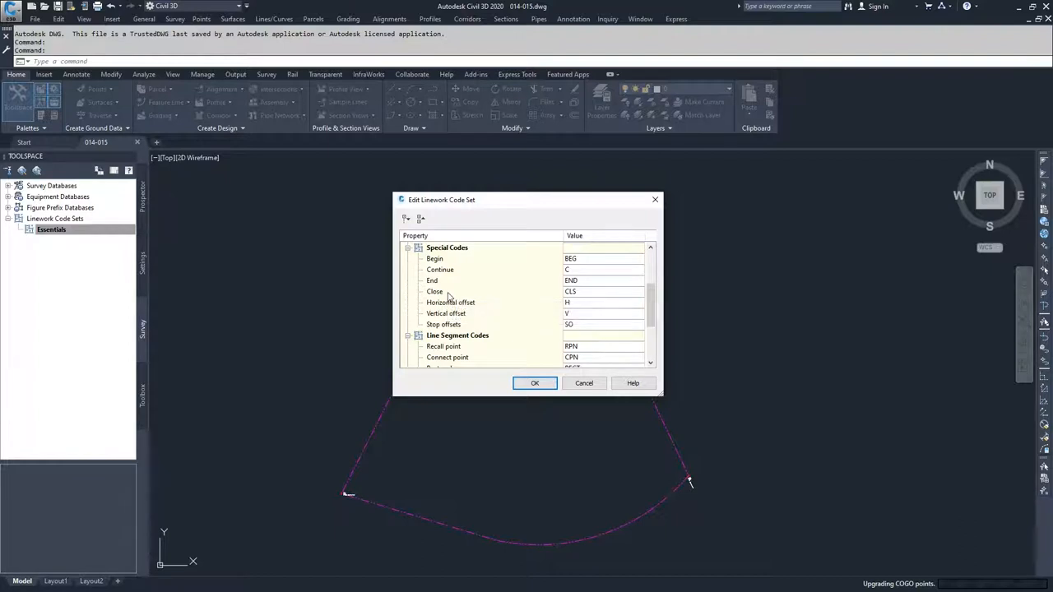
mouse_move(477, 305)
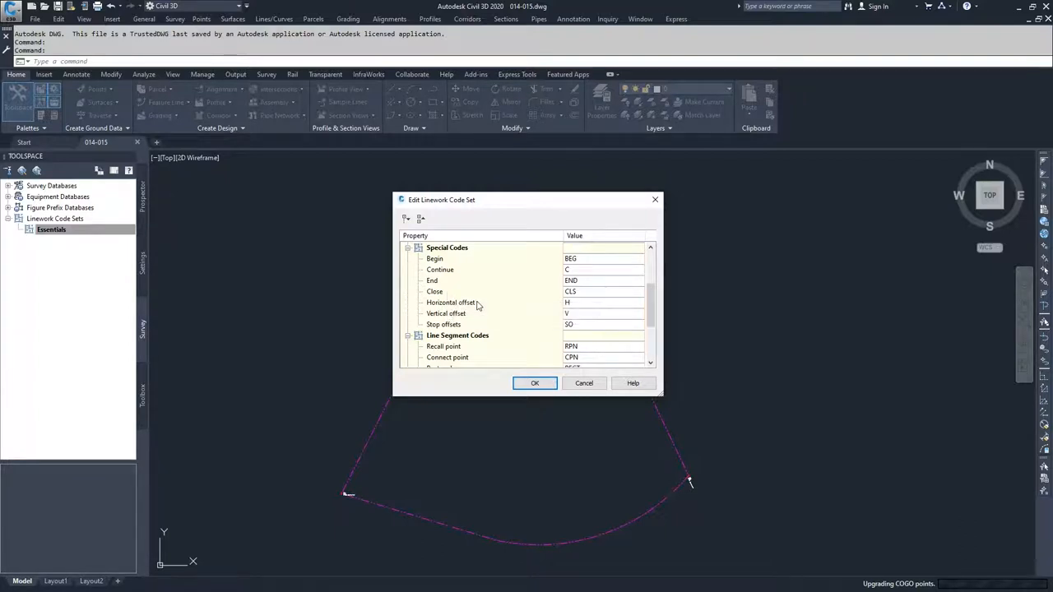
mouse_move(482, 316)
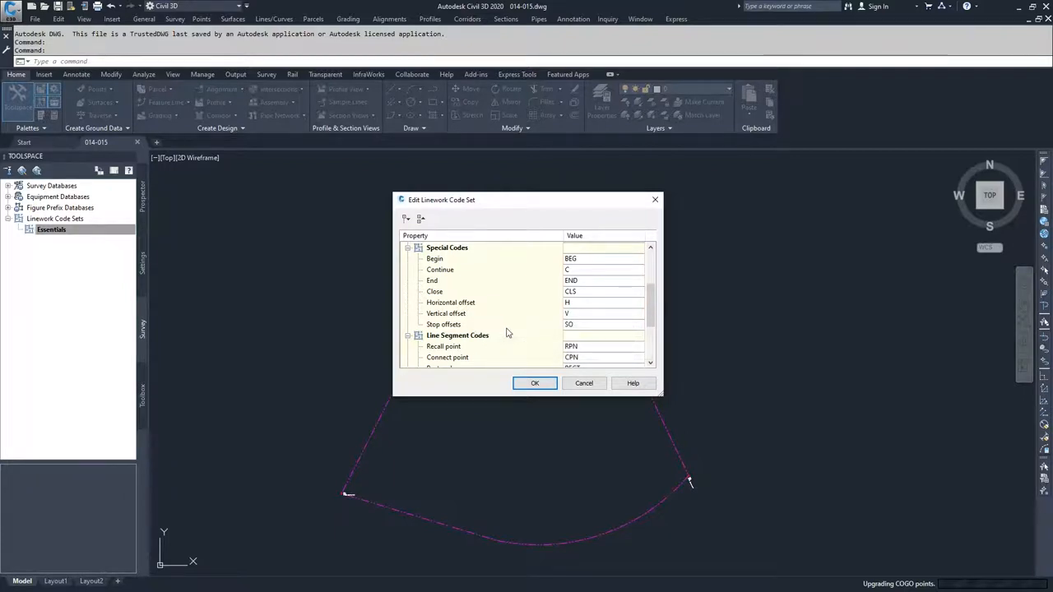
scroll("down", 3)
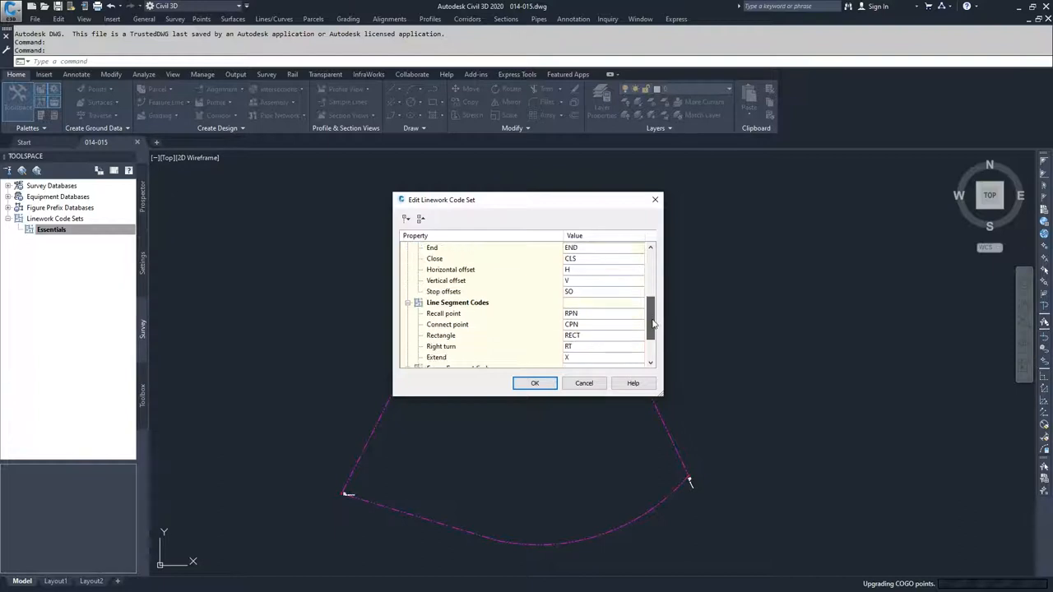
scroll("down", 3)
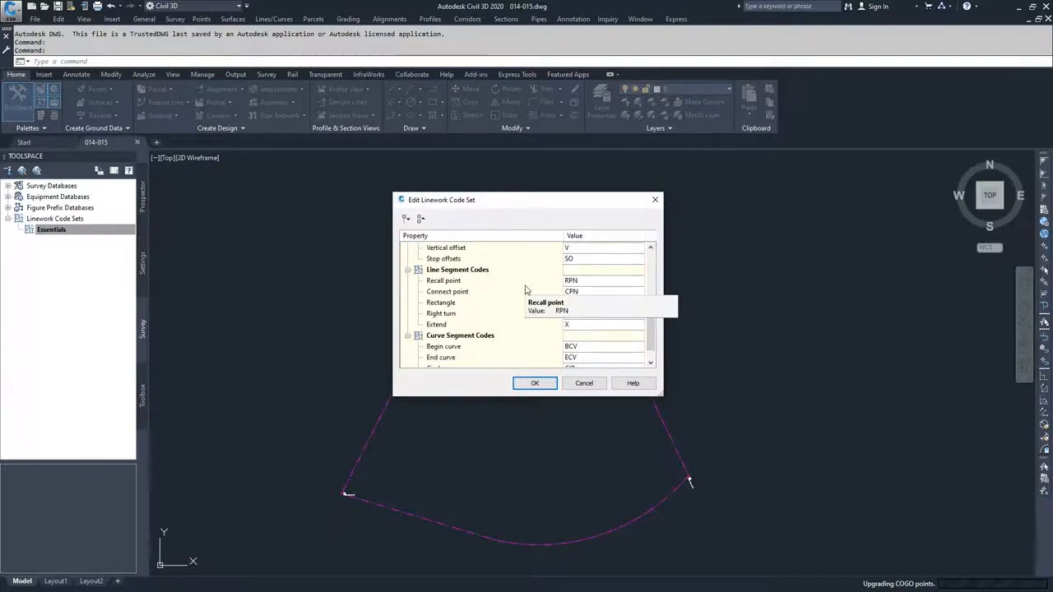
mouse_move(469, 295)
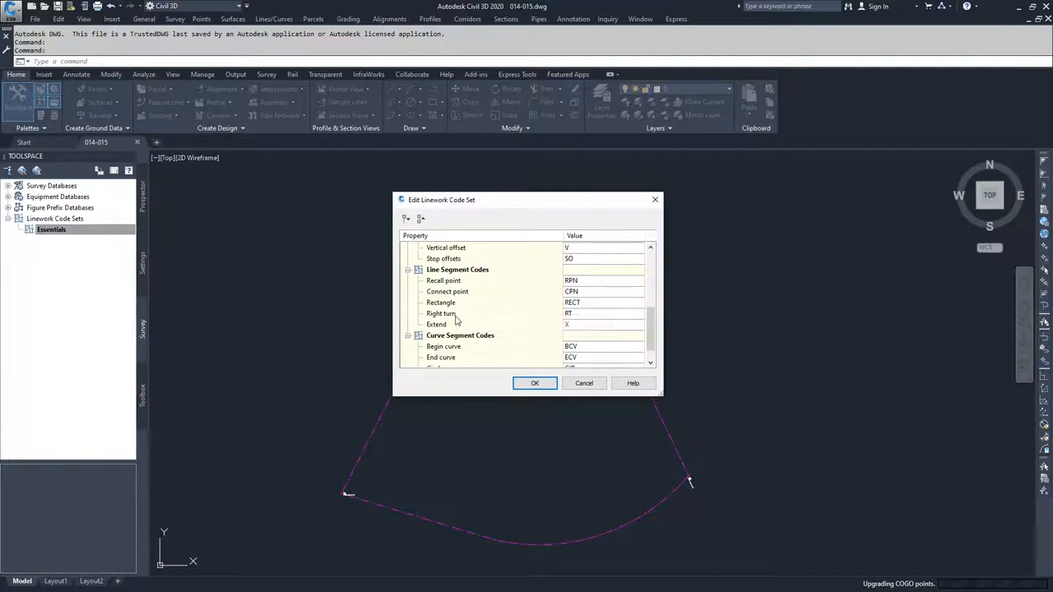
mouse_move(455, 319)
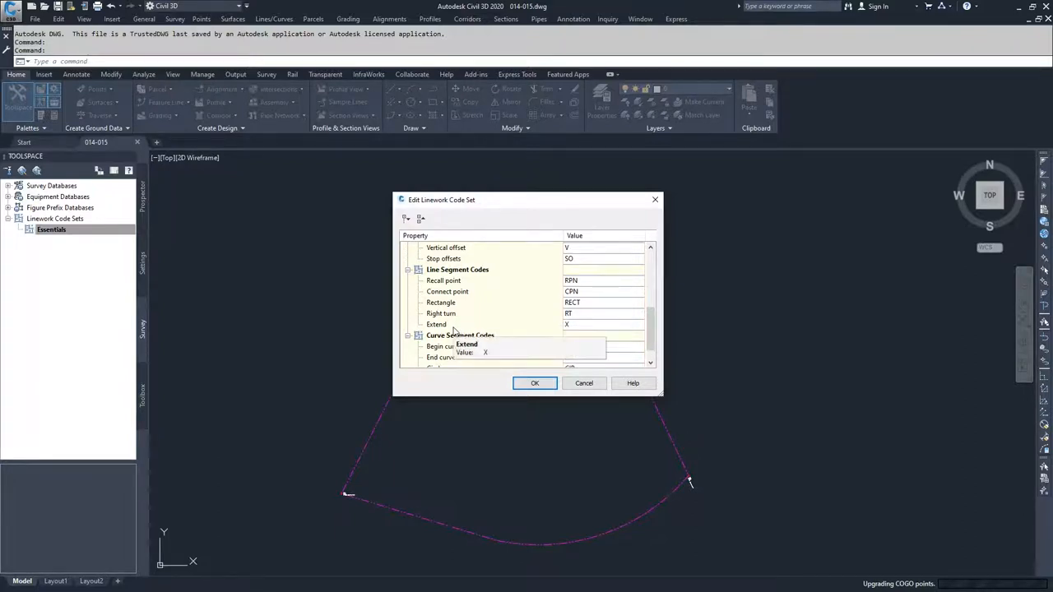
mouse_move(462, 327)
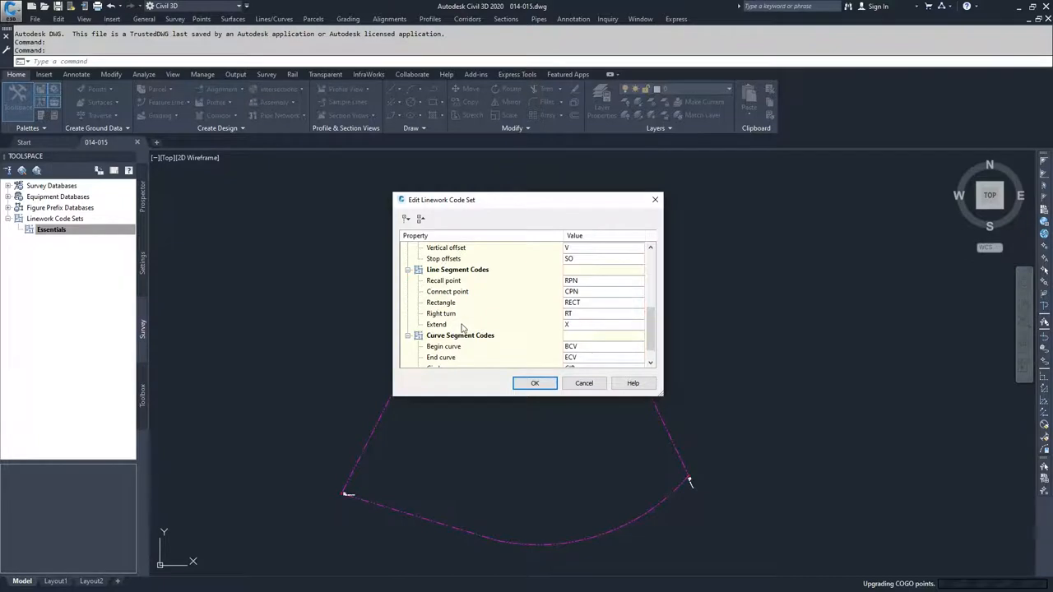
- Scroll the Essentials code set list down to the full Curve Segment Codes
scroll("down", 3)
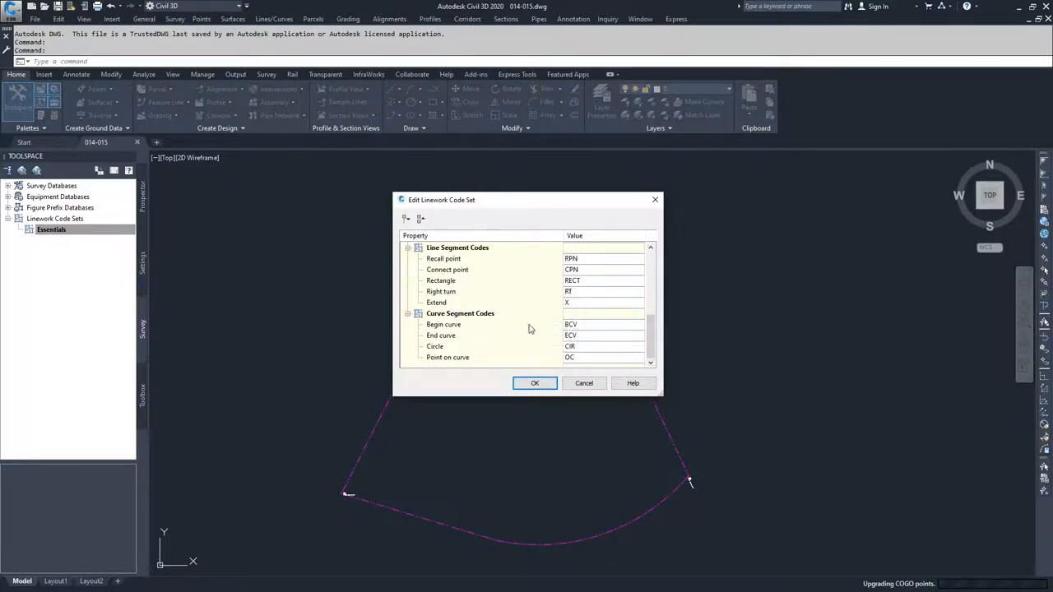
mouse_move(474, 354)
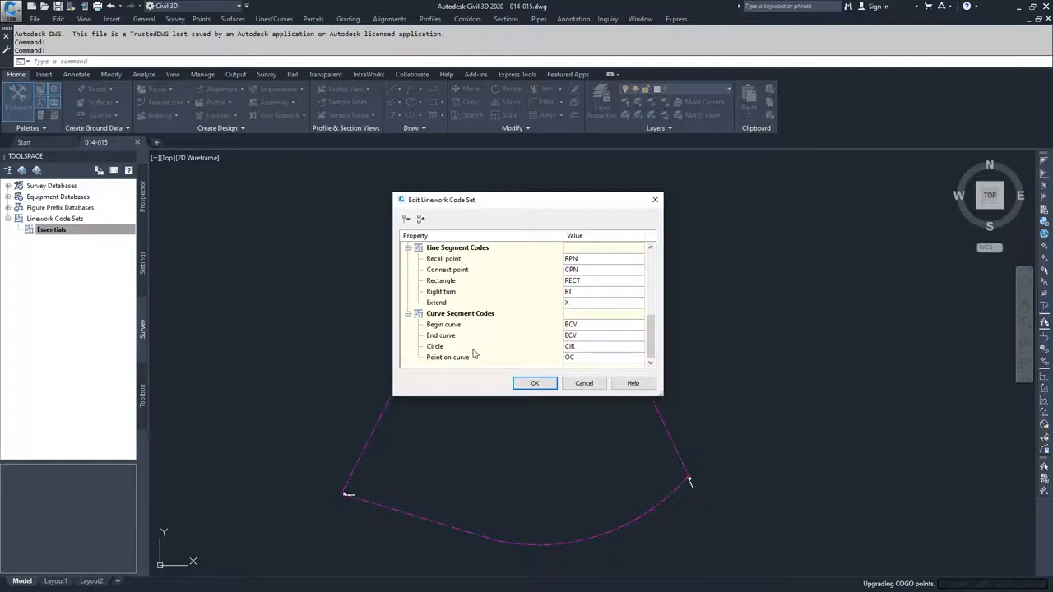
mouse_move(473, 347)
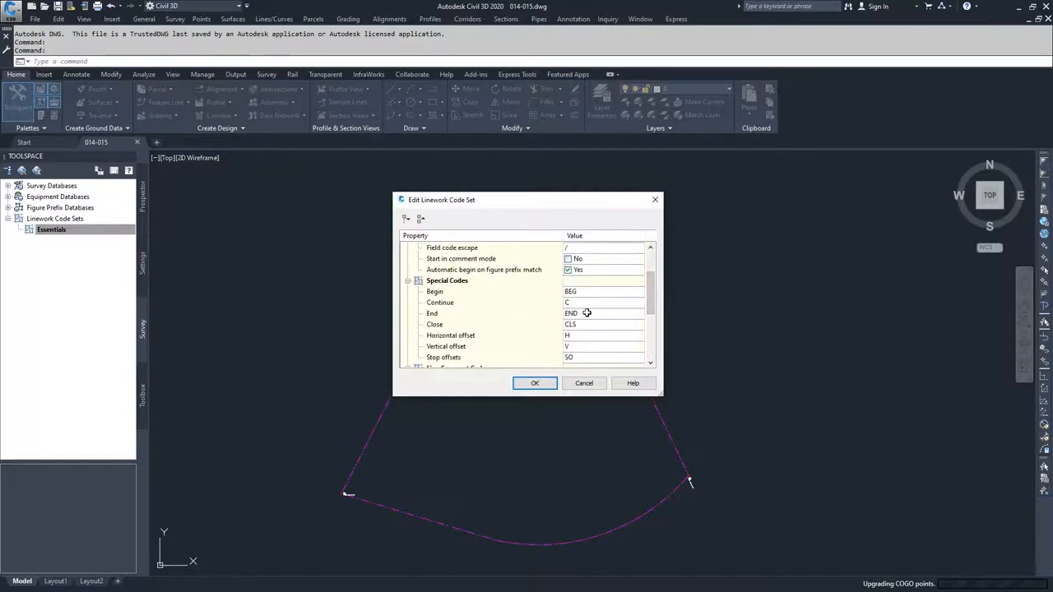
mouse_move(589, 327)
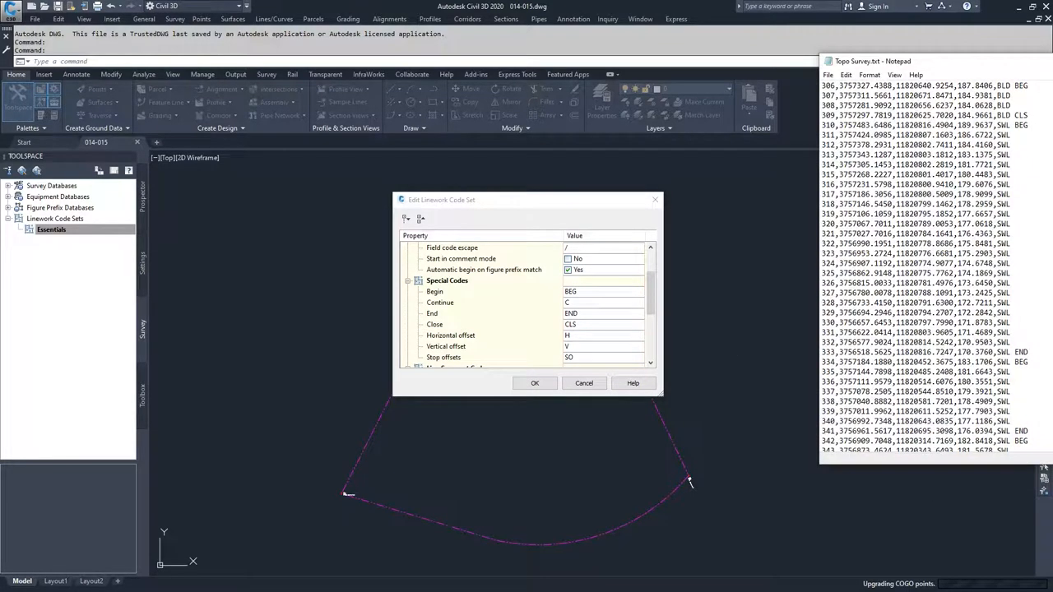
mouse_move(505, 243)
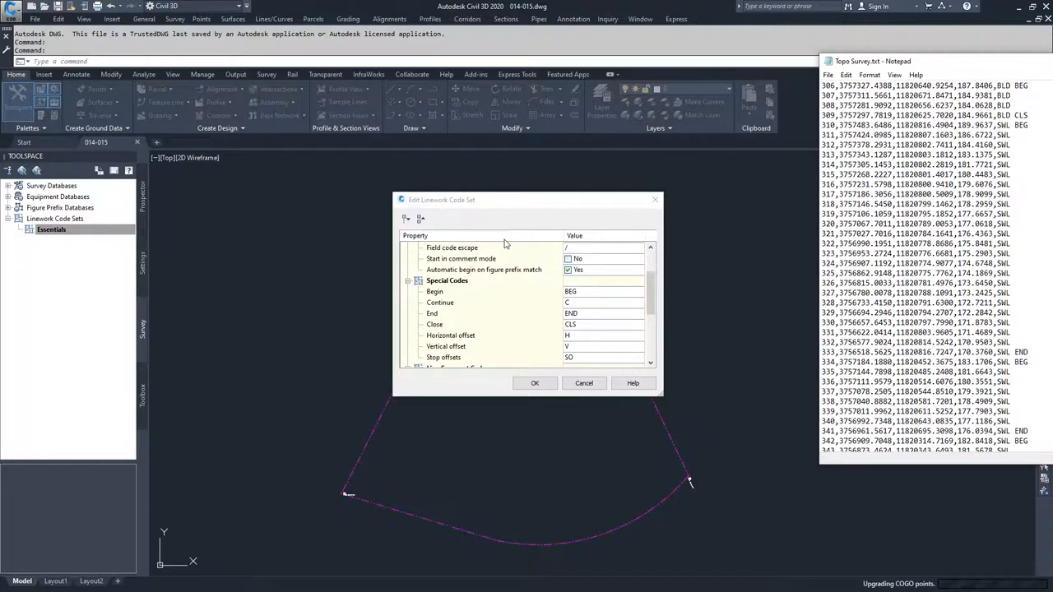